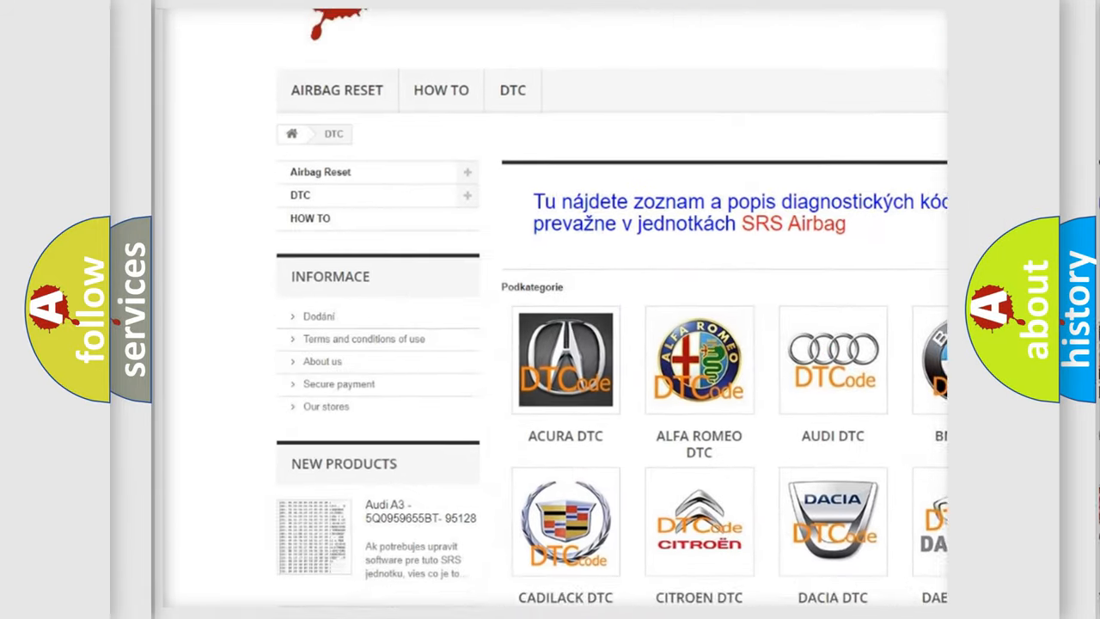
scroll(down, 3)
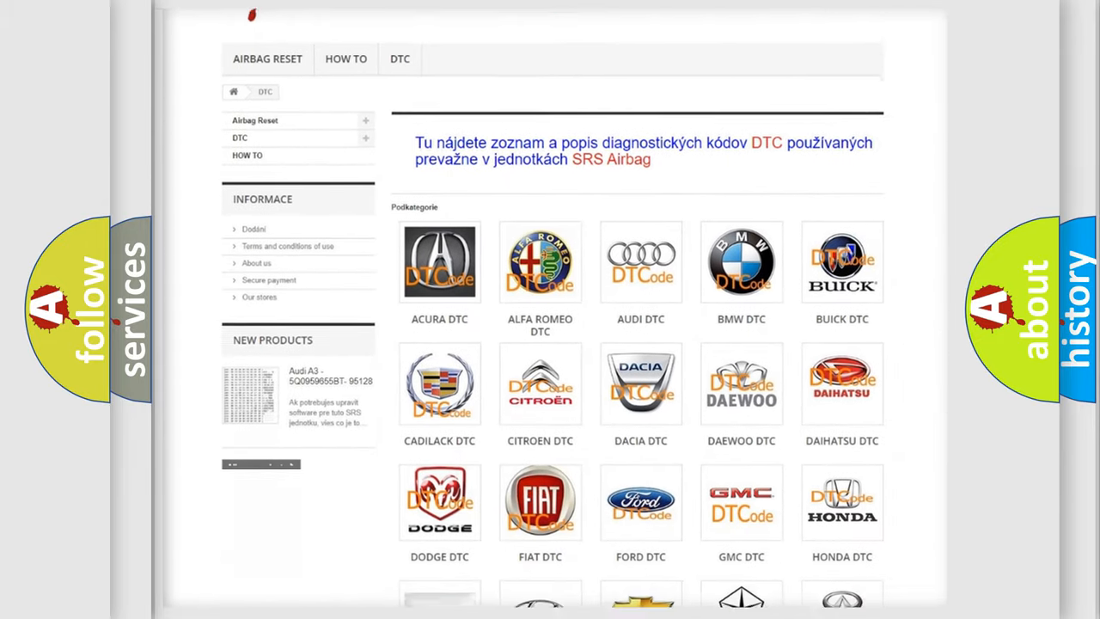
scroll(down, 3)
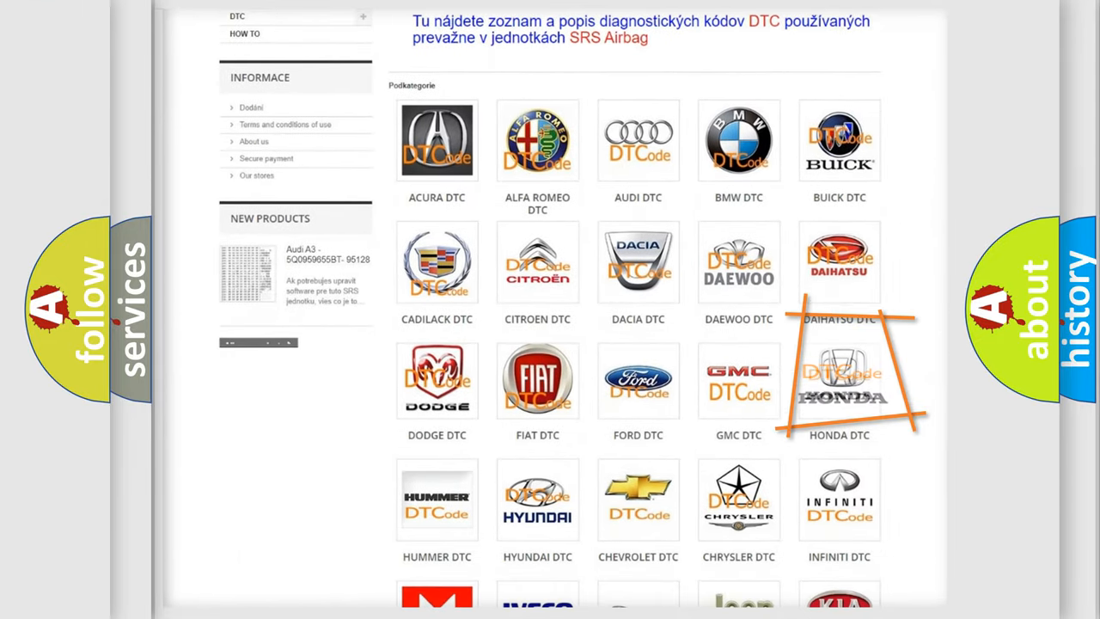